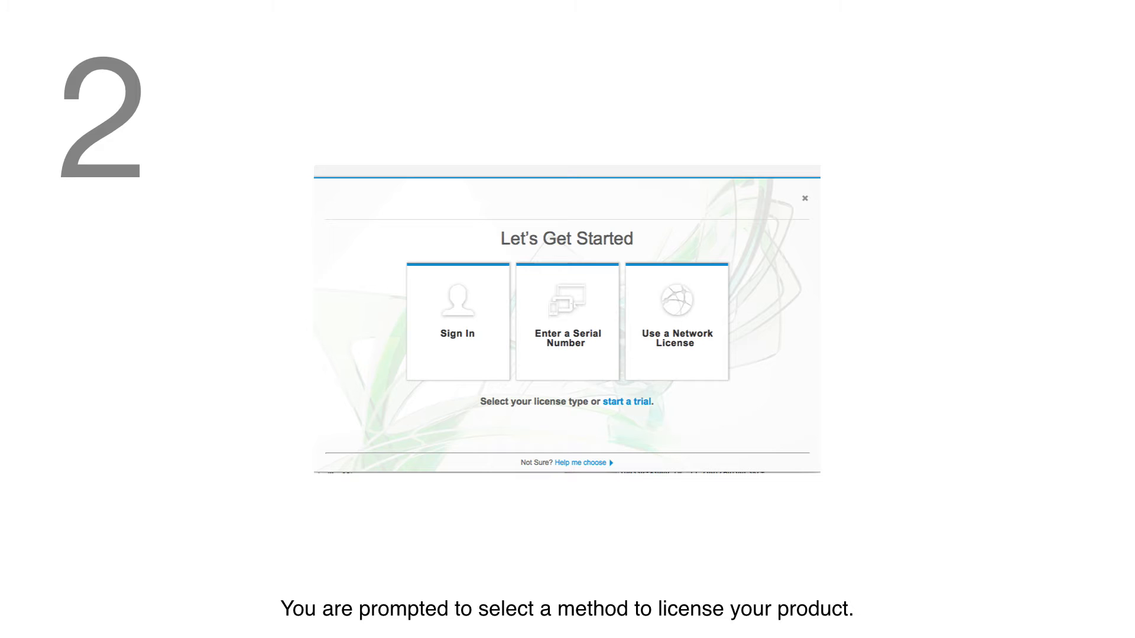
Step: Choose Enter a Serial Number, agree to the privacy statement, and activate Flame 2018 instead of running the 30-day trial
click(566, 320)
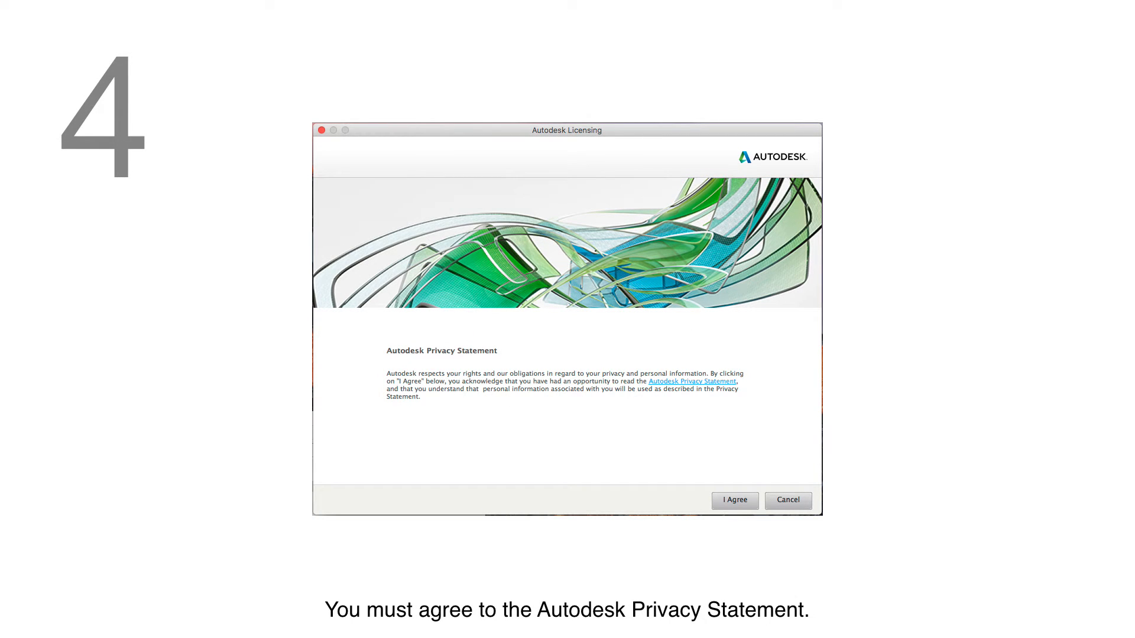
click(734, 500)
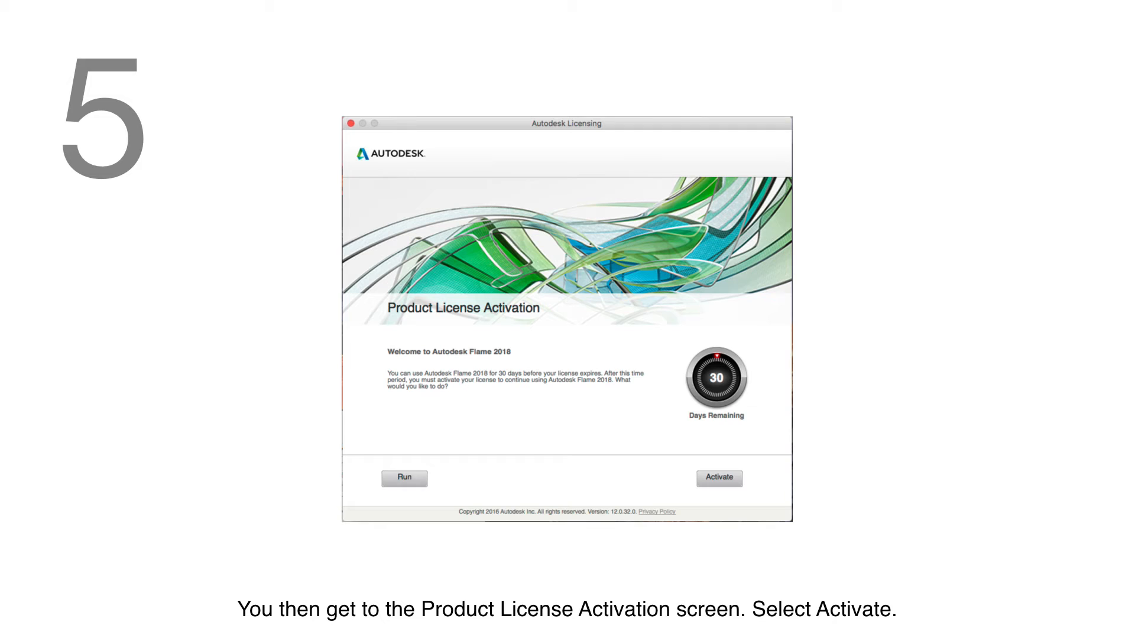
click(717, 477)
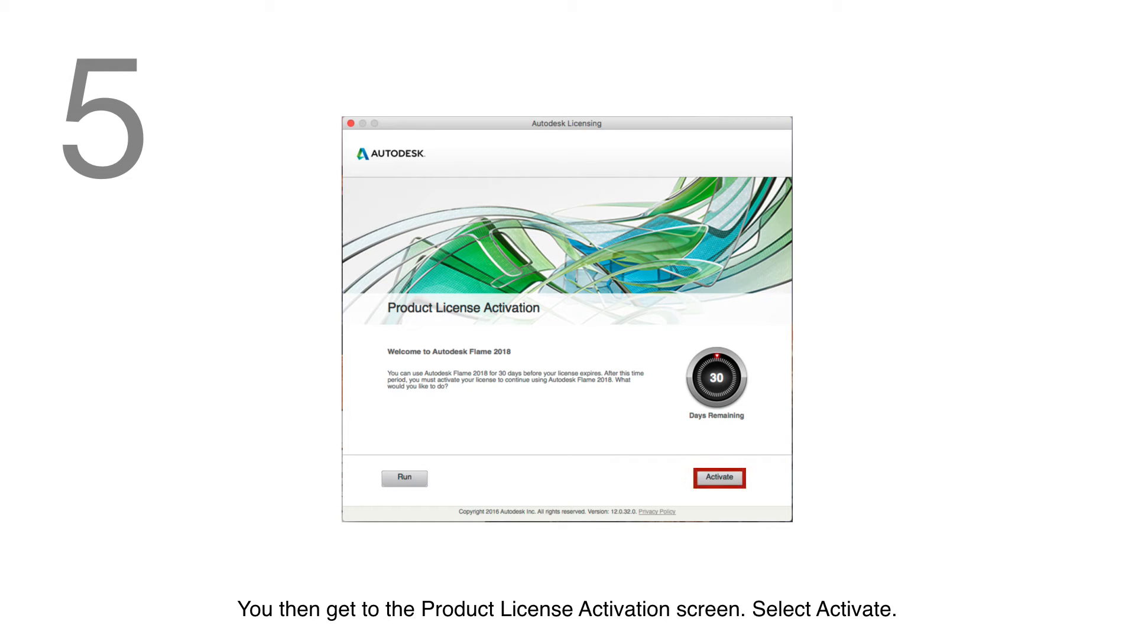
click(719, 477)
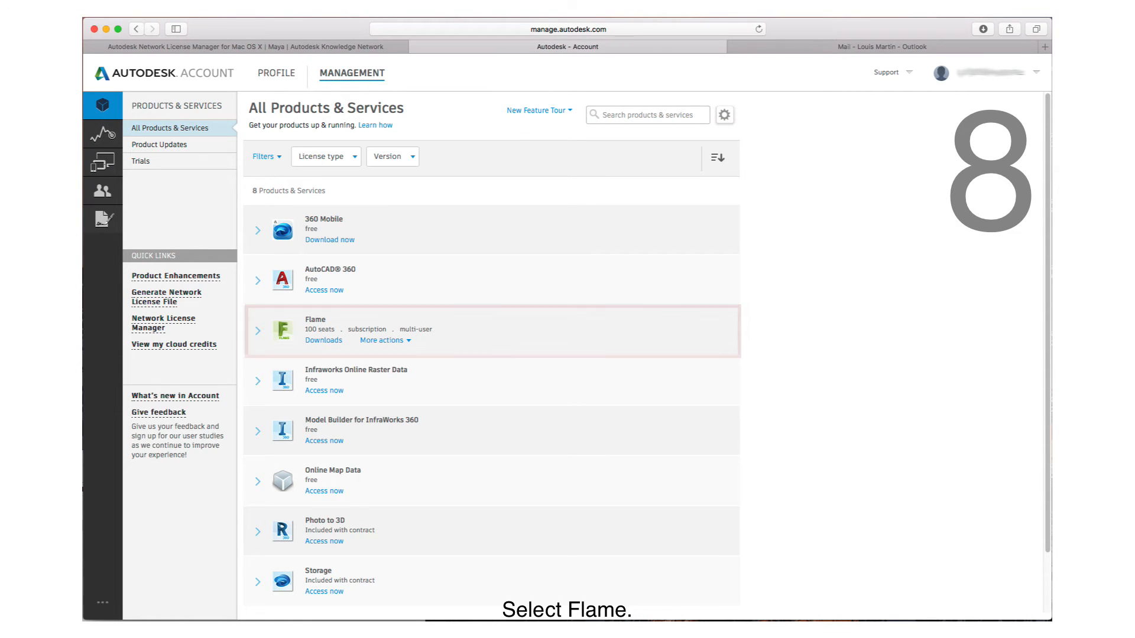
Step: Select the 100-seat Flame subscription on All Products & Services to reveal its serial number
click(315, 319)
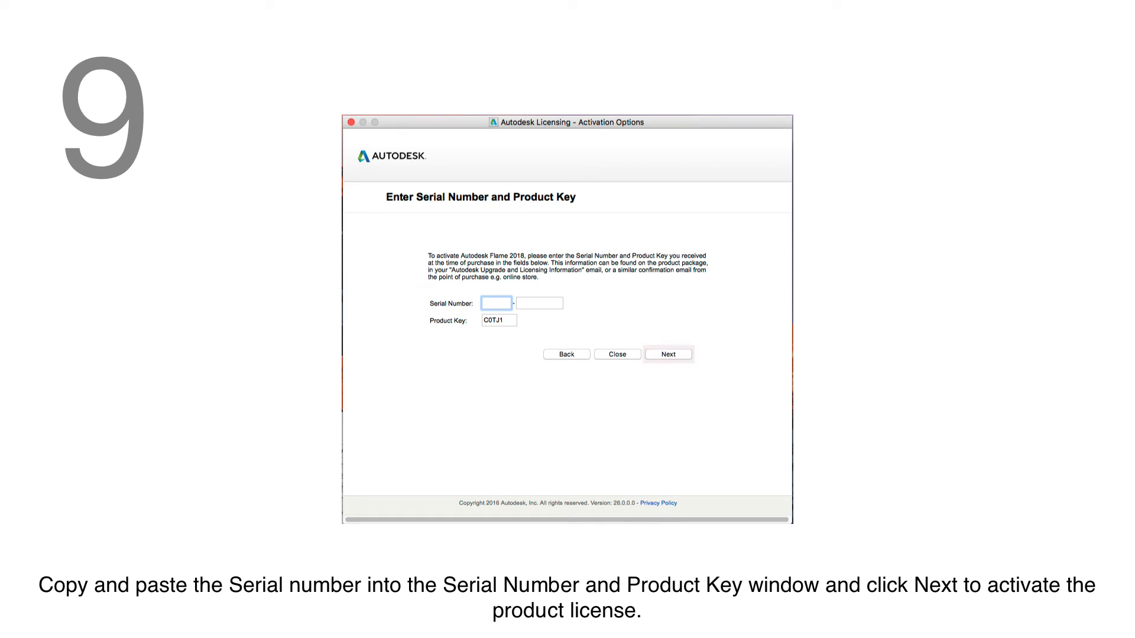
Step: Enter the serial number with the prefilled product key, confirm License Active, and finish activation
click(667, 354)
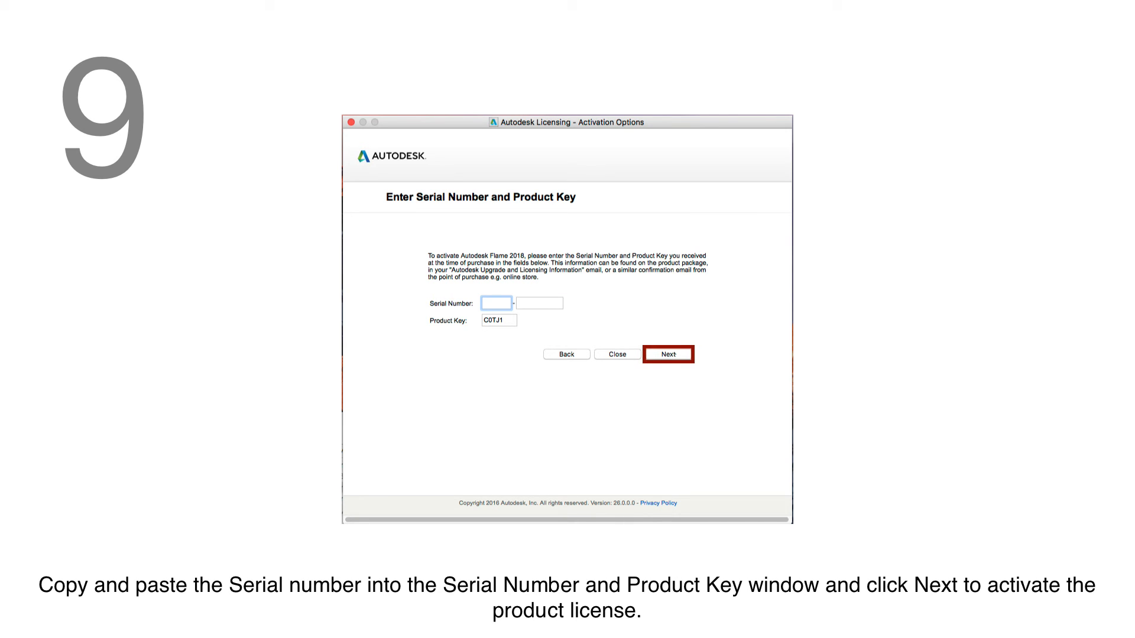
click(666, 353)
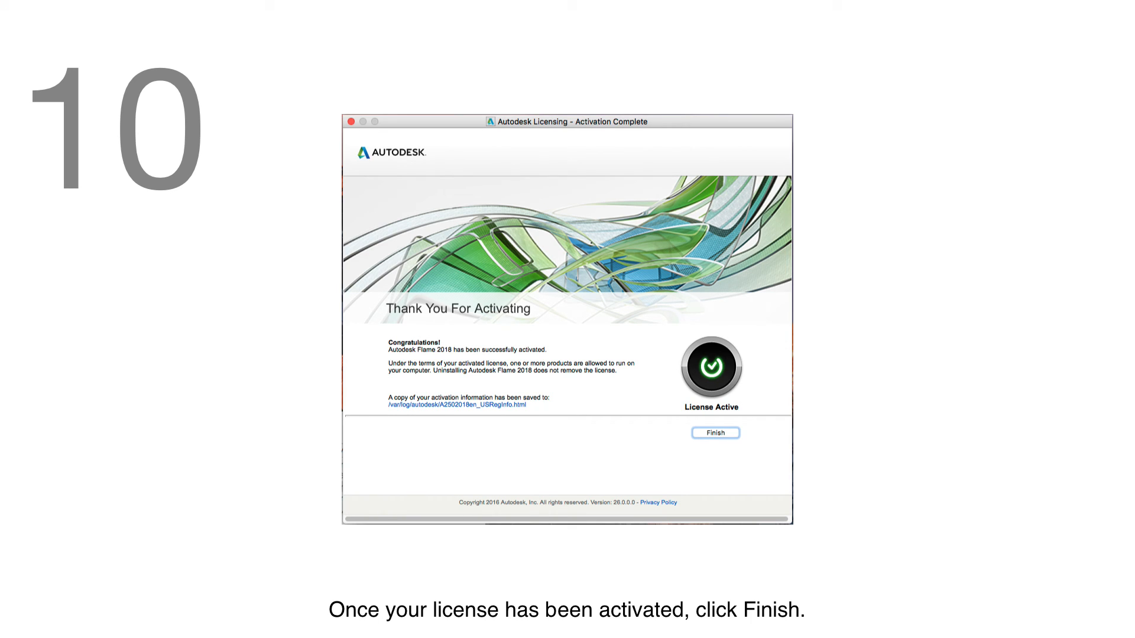
click(715, 432)
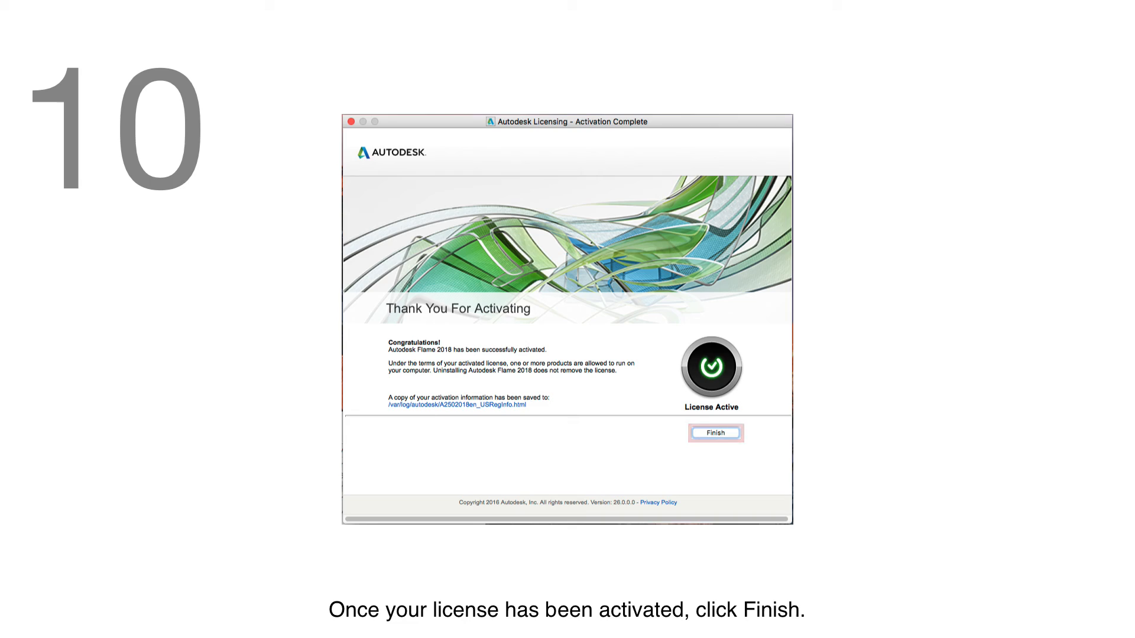
click(715, 433)
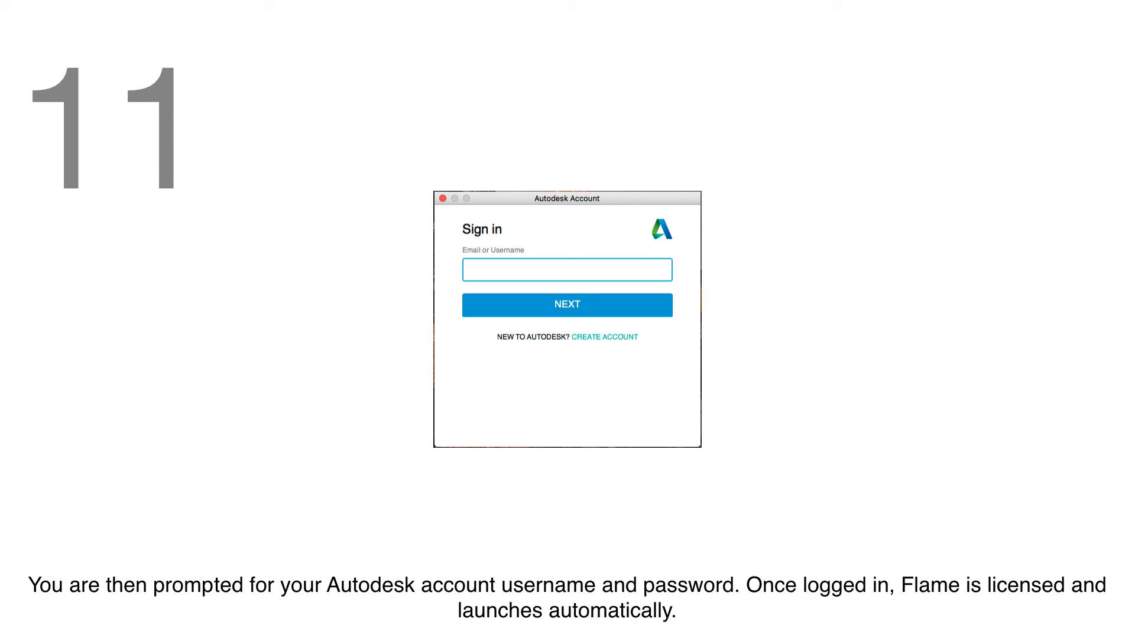
Step: Sign in with the Autodesk account username and password so Flame reaches its startup screen
click(566, 304)
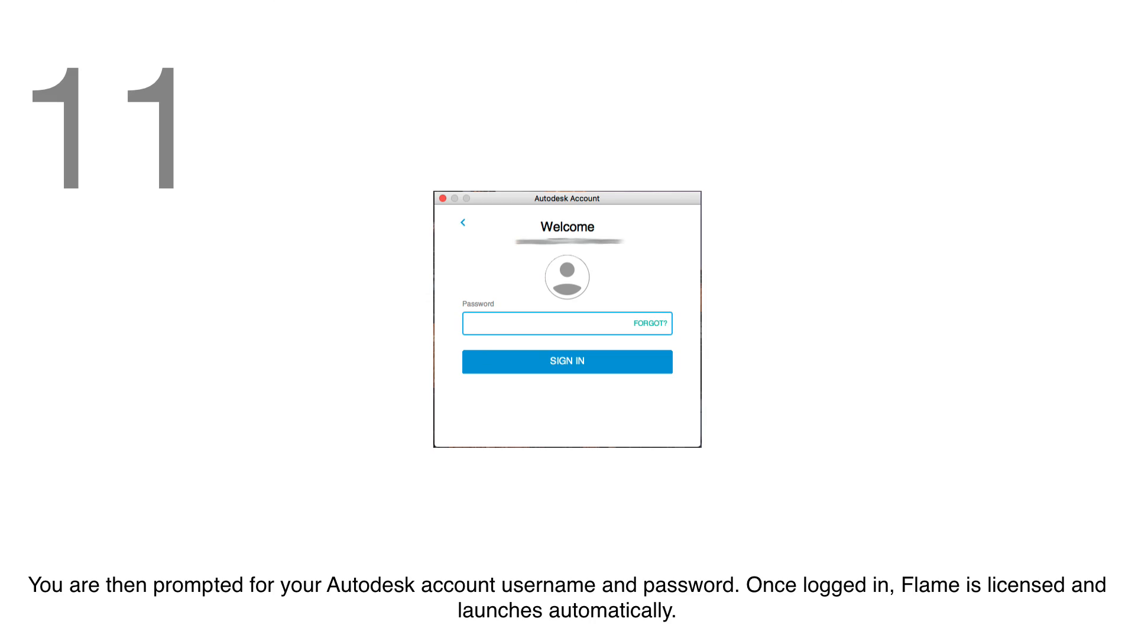
click(566, 362)
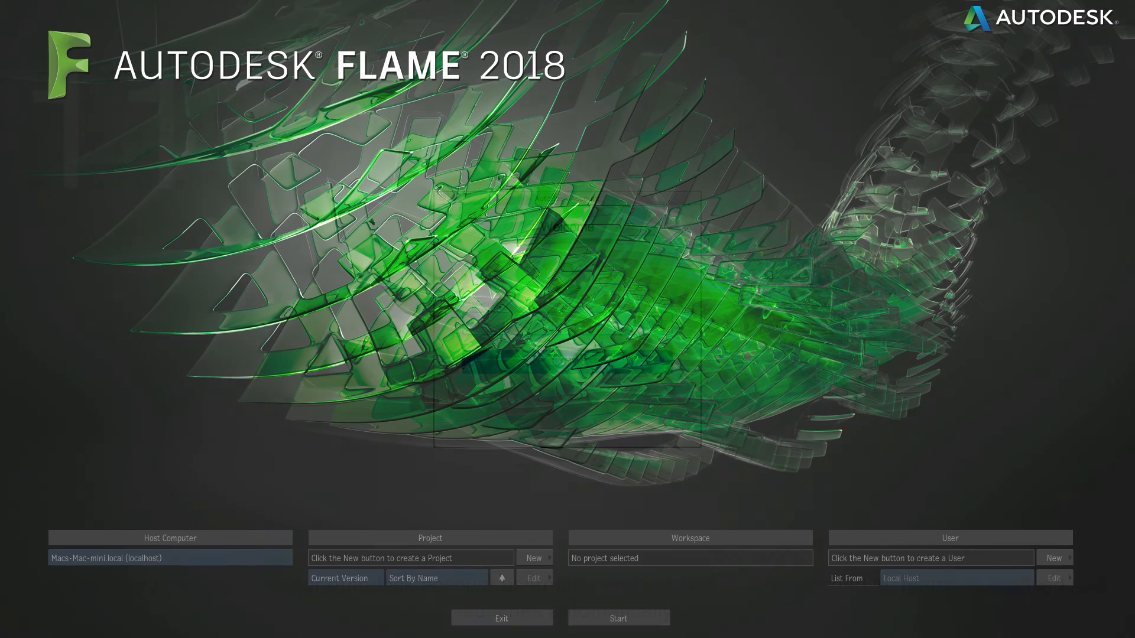